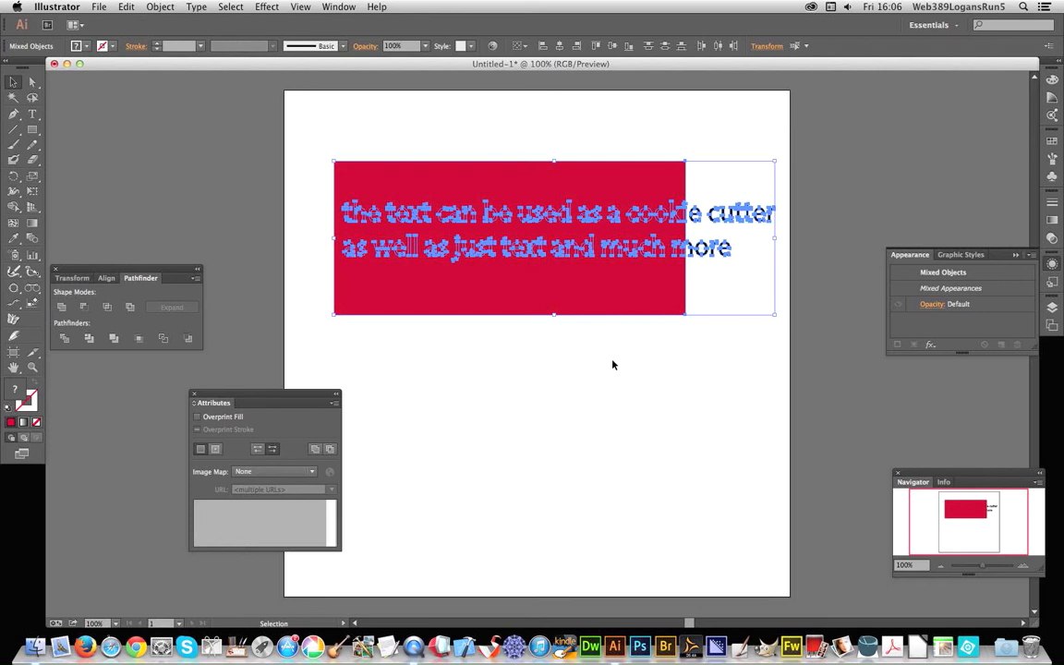
pyautogui.moveTo(614, 364)
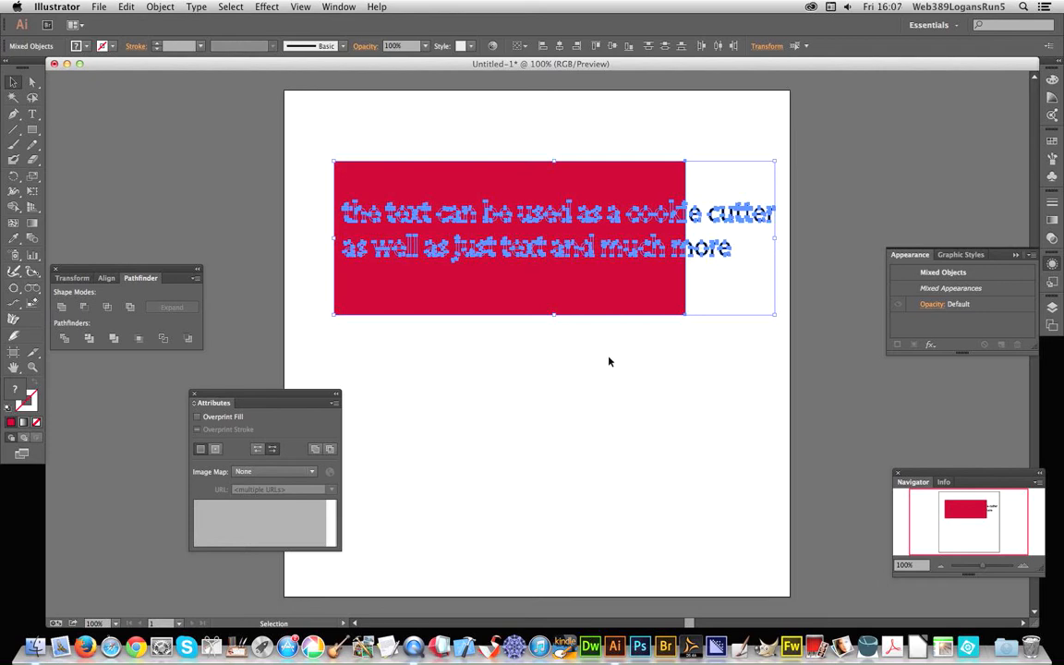
pyautogui.moveTo(381, 118)
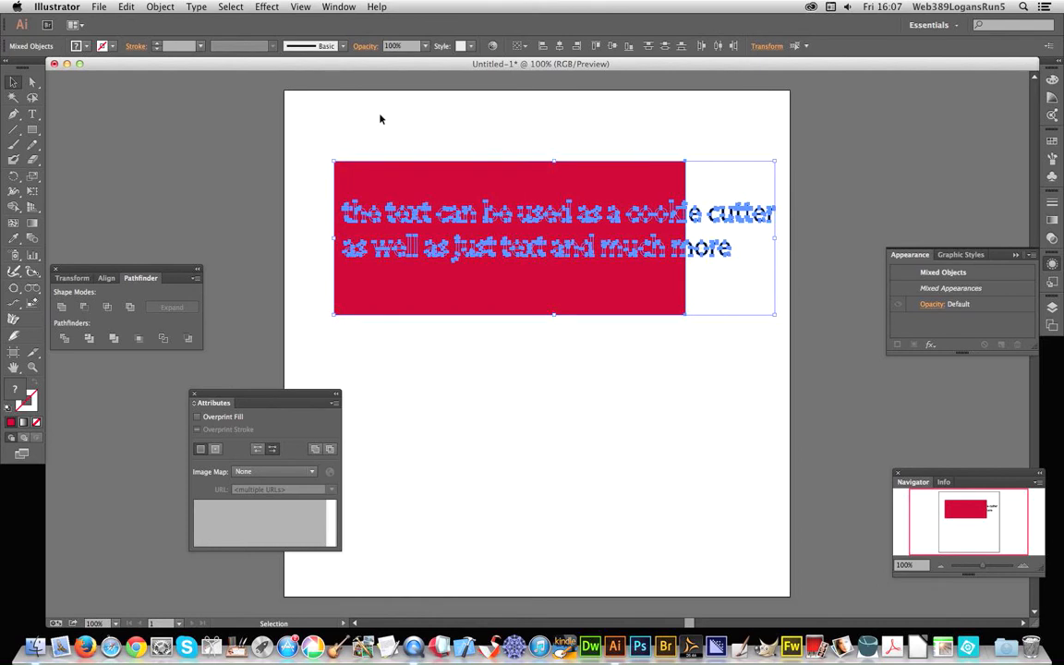
pyautogui.moveTo(691, 397)
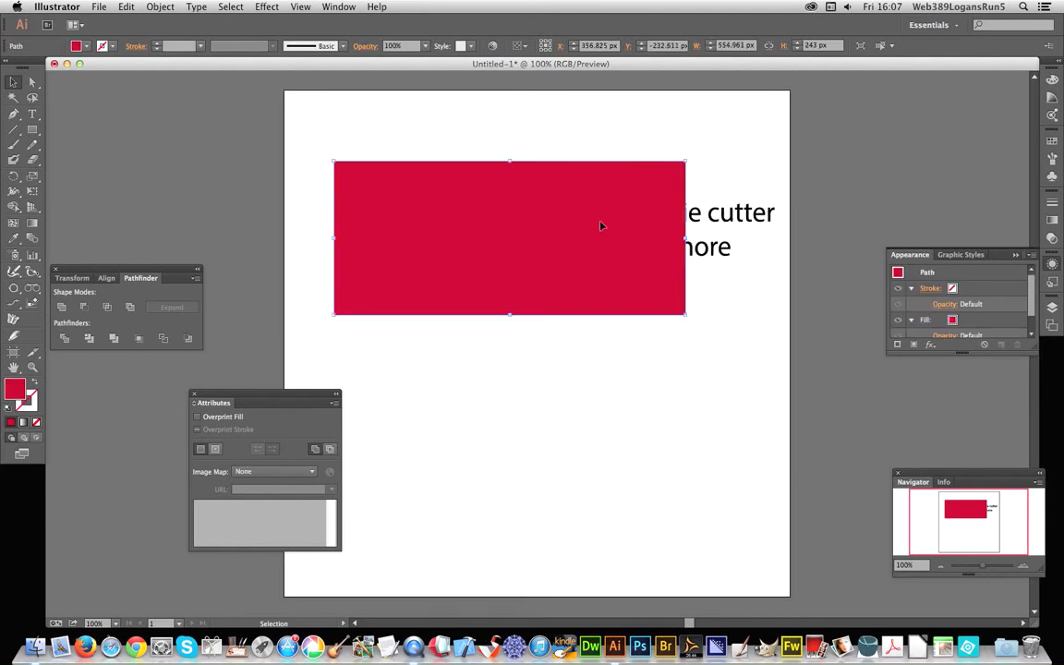
pyautogui.moveTo(351, 100)
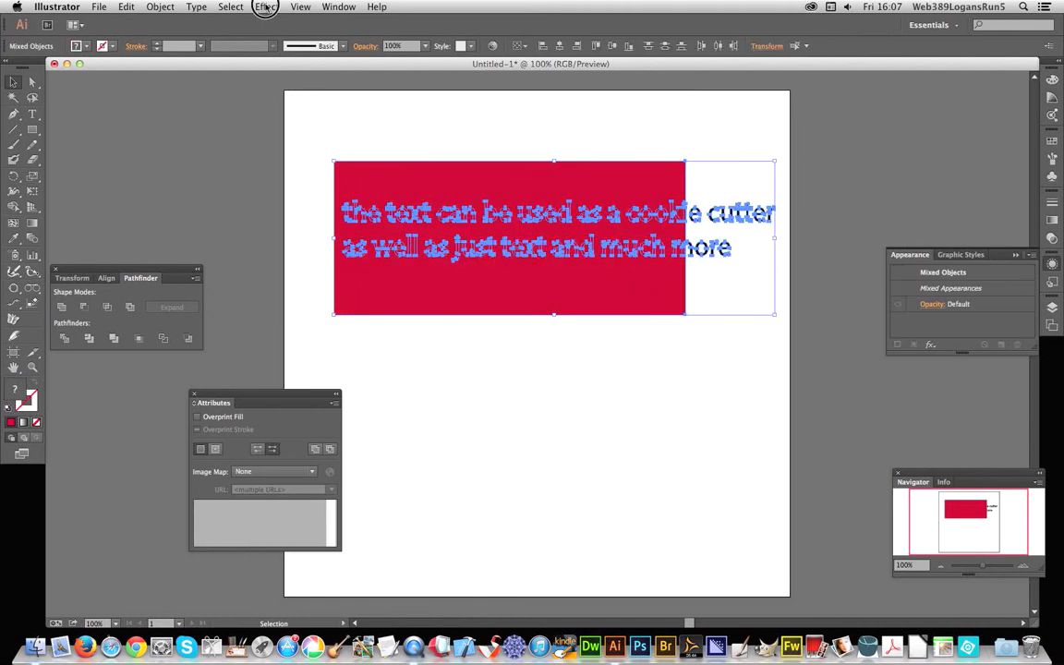
# Apply Effect > Pathfinder > Add to the ungrouped rectangle and text, leaving the artwork unchanged
pyautogui.click(266, 8)
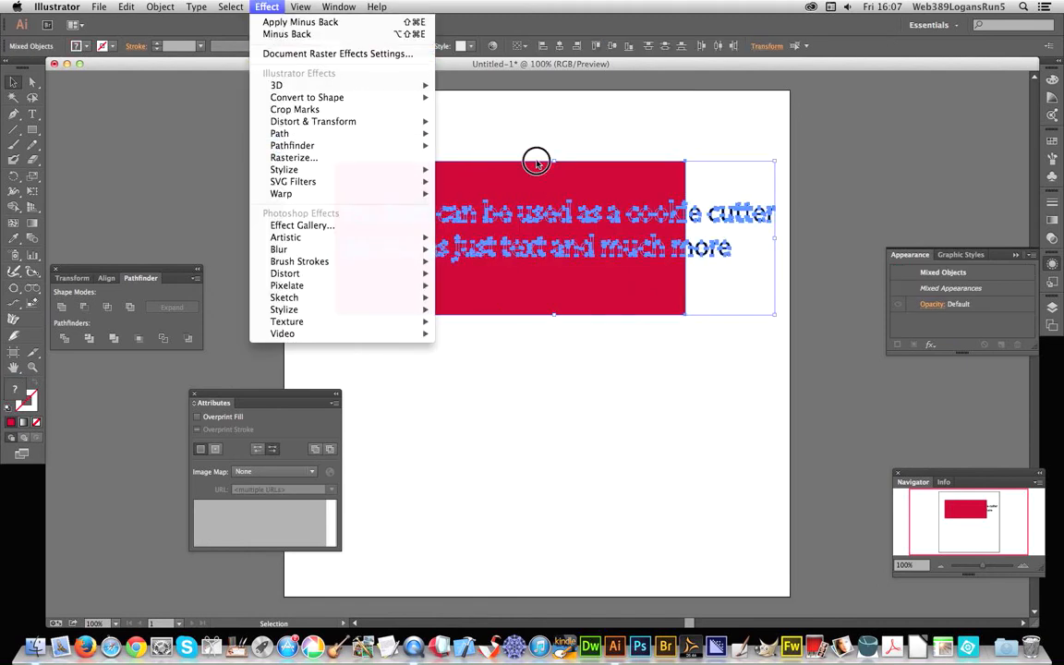
pyautogui.moveTo(292, 144)
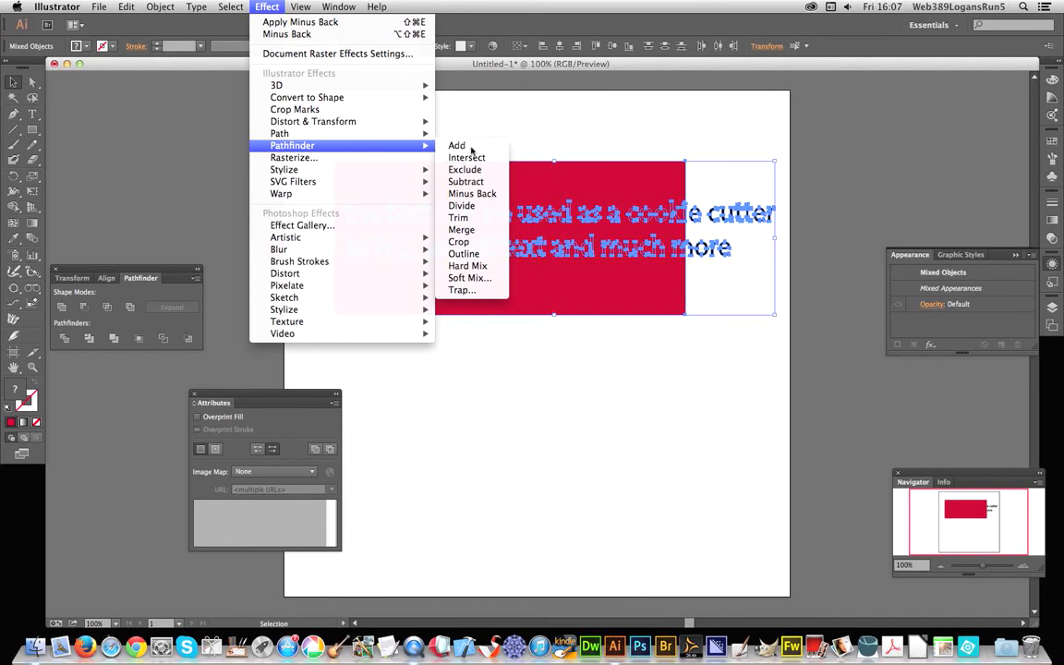
pyautogui.click(456, 144)
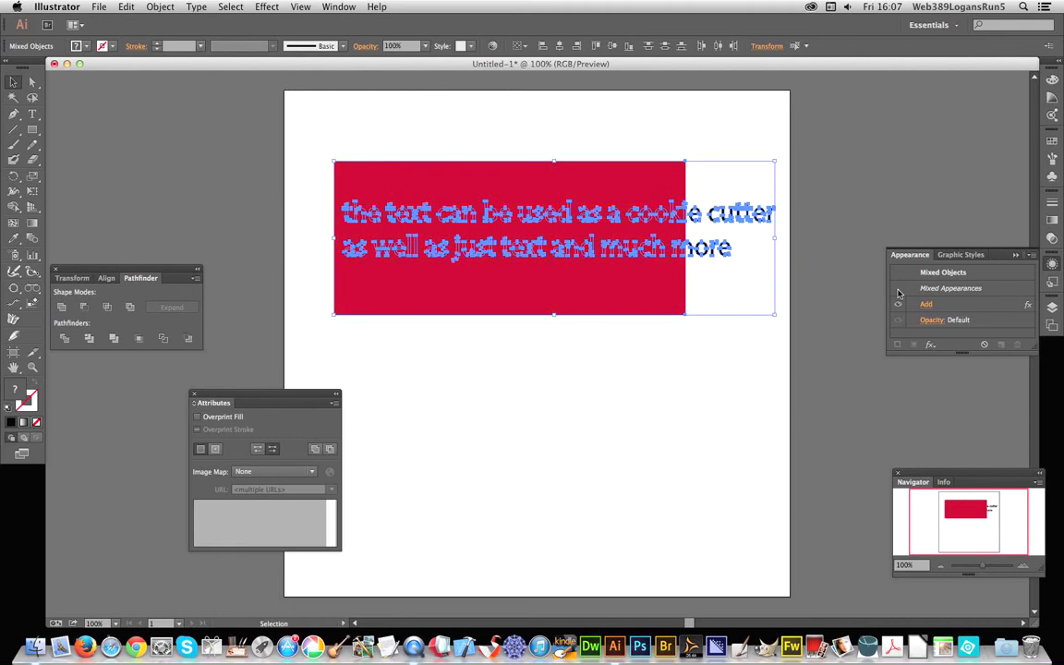
pyautogui.moveTo(924, 310)
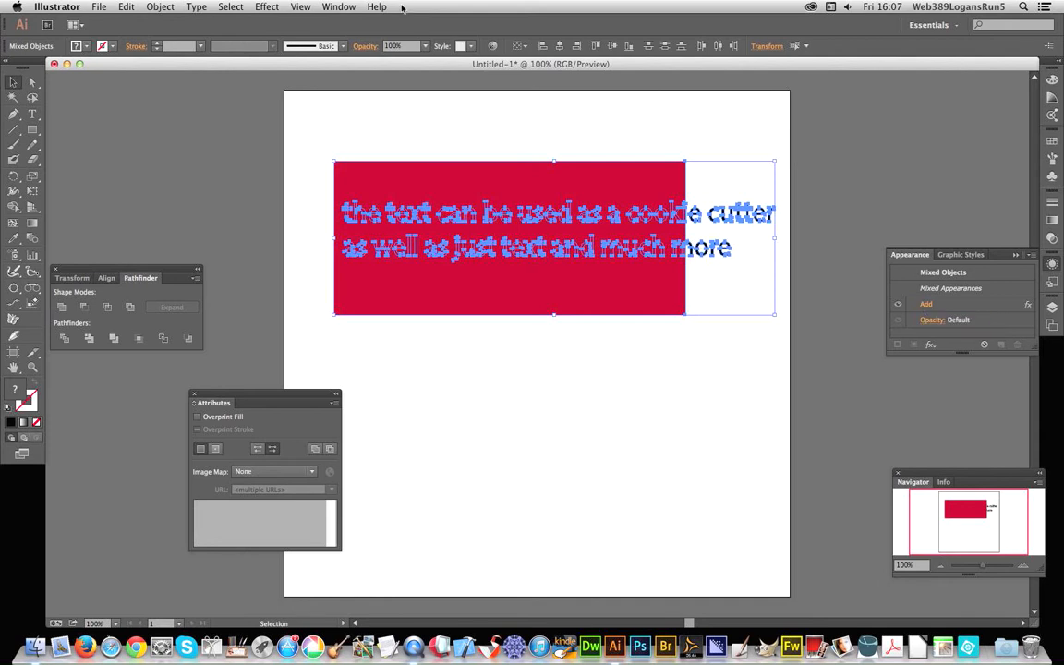
# Undo the Add effect and group the red rectangle with the text
pyautogui.click(126, 8)
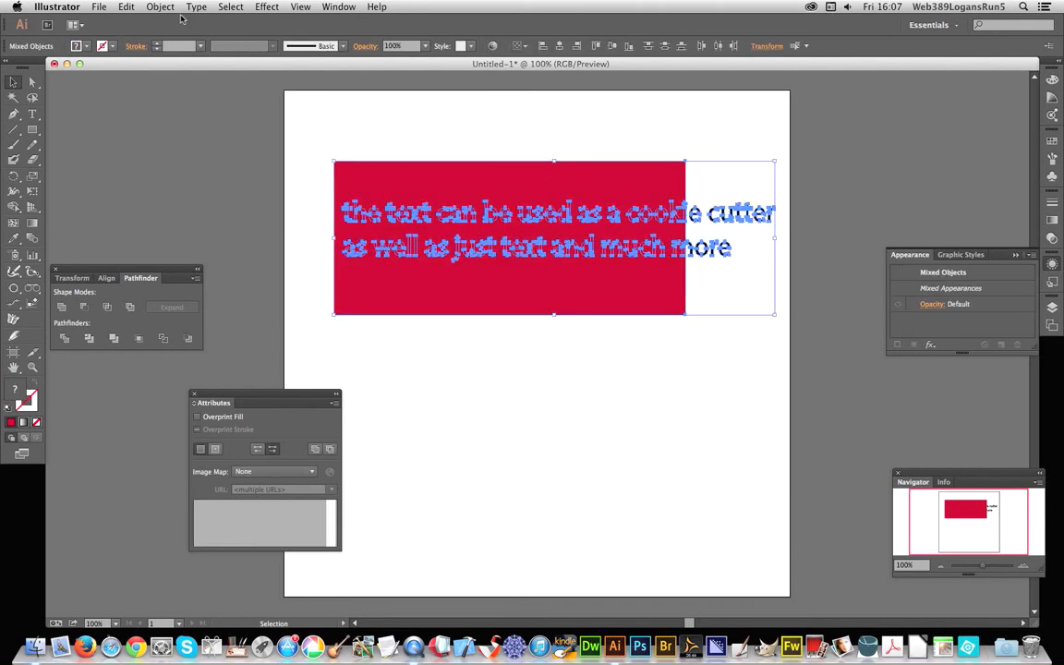
pyautogui.click(159, 8)
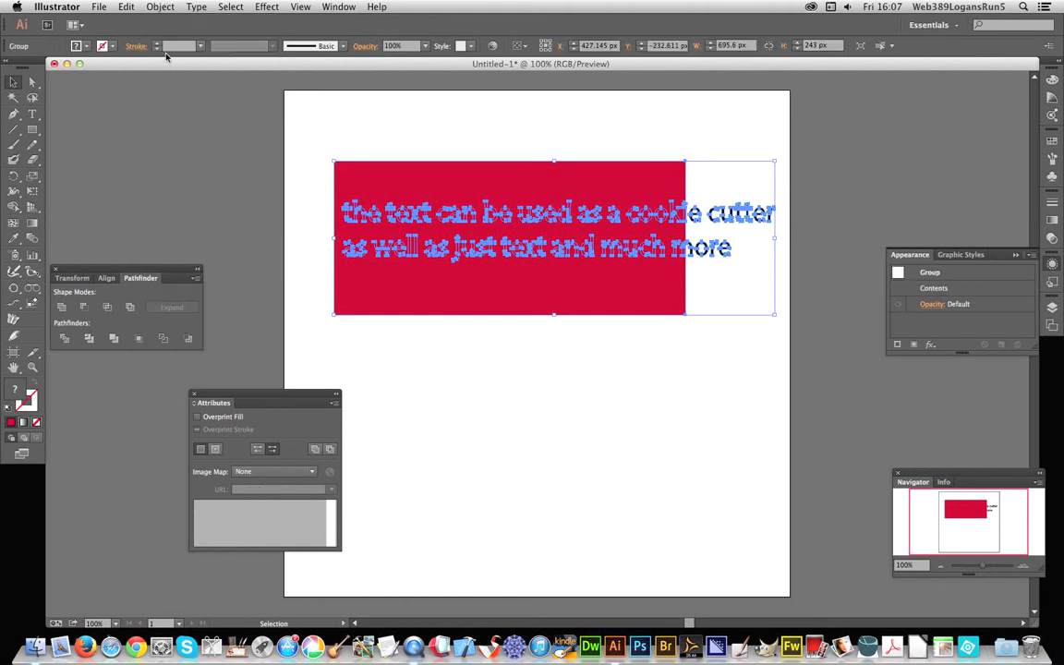
# Apply Effect > Pathfinder > Add to the newly made group
pyautogui.click(268, 8)
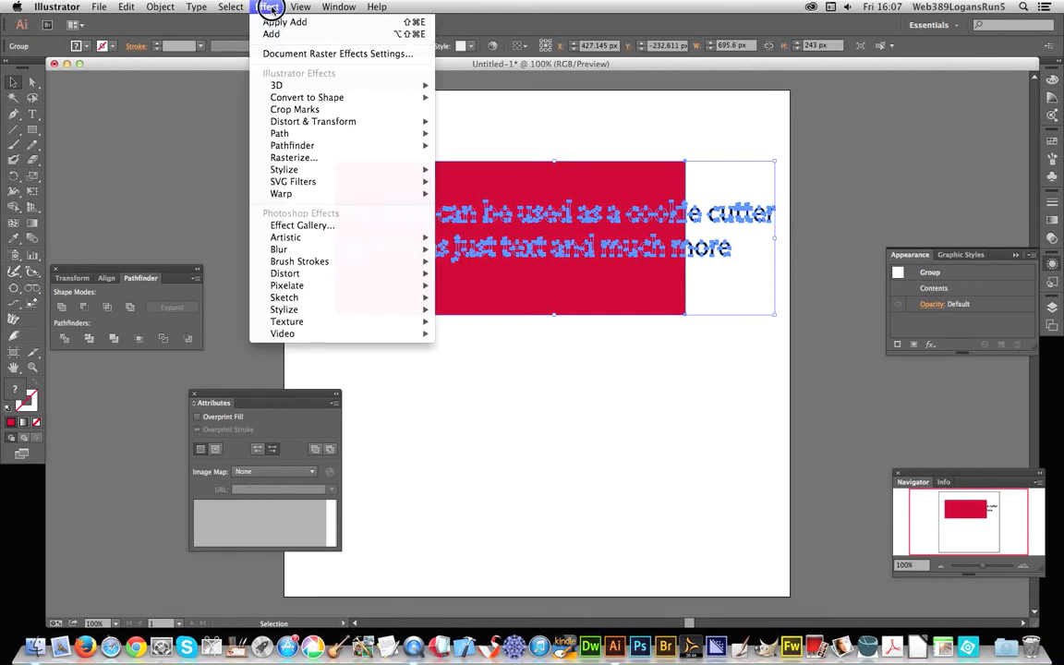
pyautogui.moveTo(292, 144)
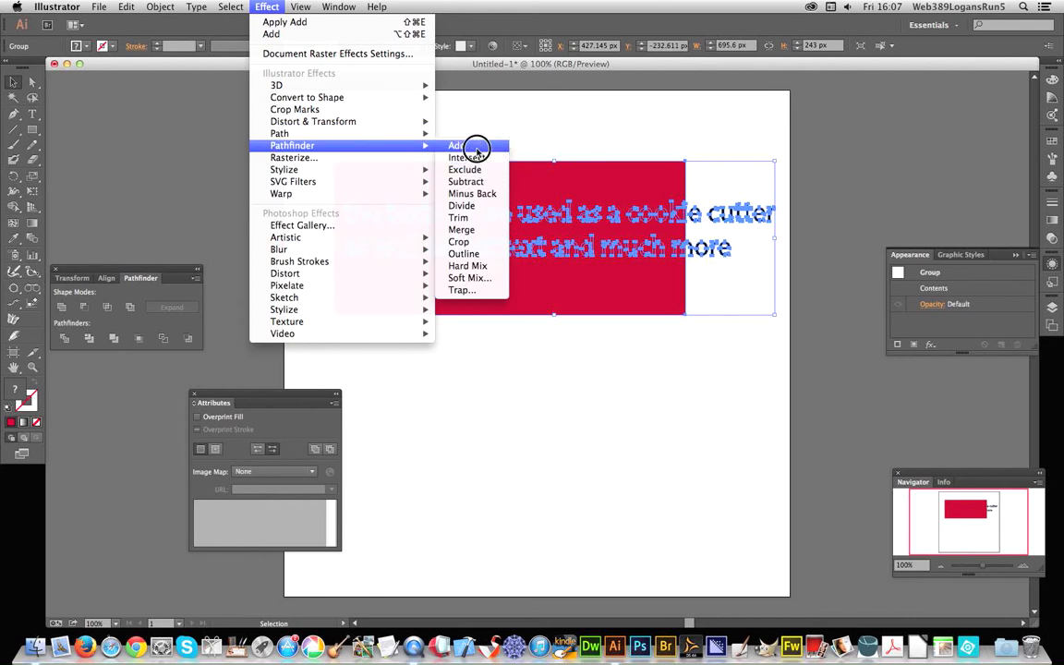
pyautogui.click(456, 144)
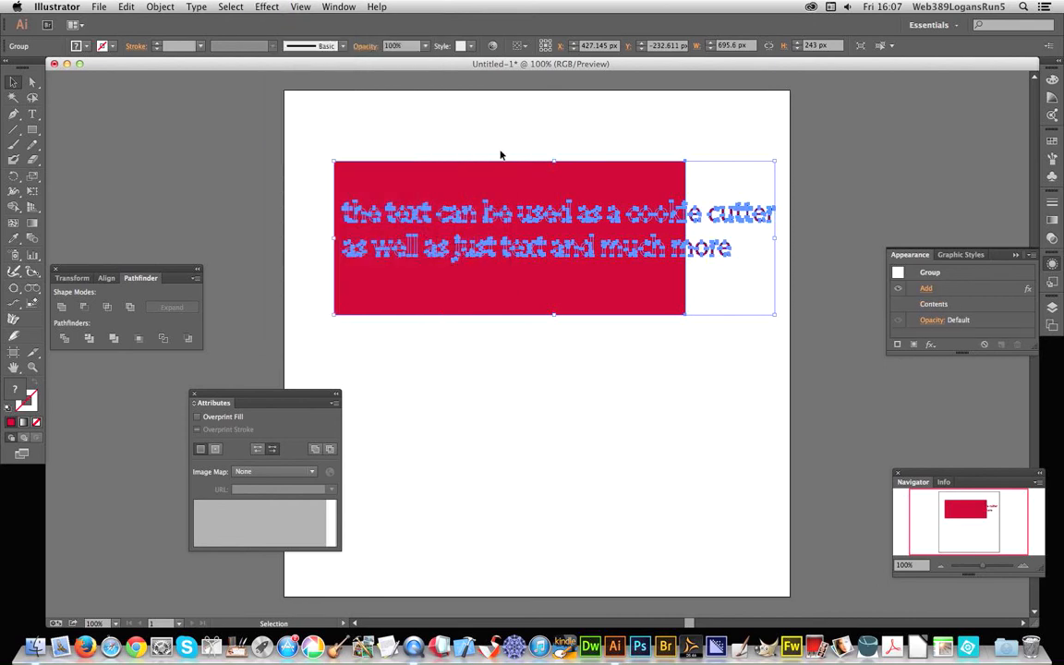
pyautogui.moveTo(564, 203)
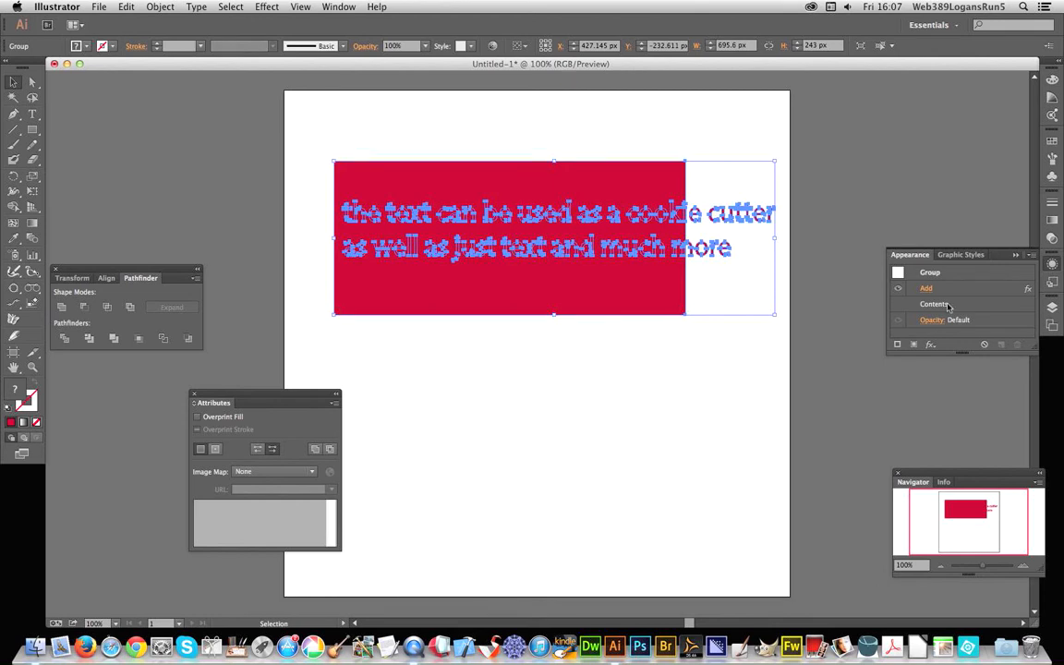
pyautogui.moveTo(927, 288)
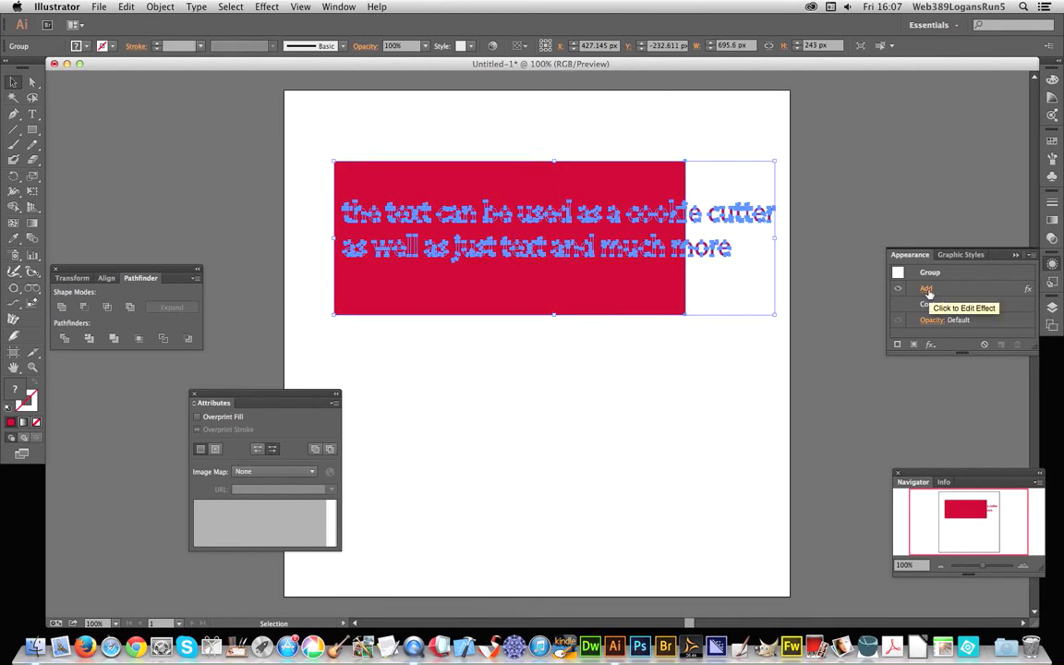
# In Pathfinder Options via the Appearance panel, change the operation from Add to Minus Back
pyautogui.click(928, 288)
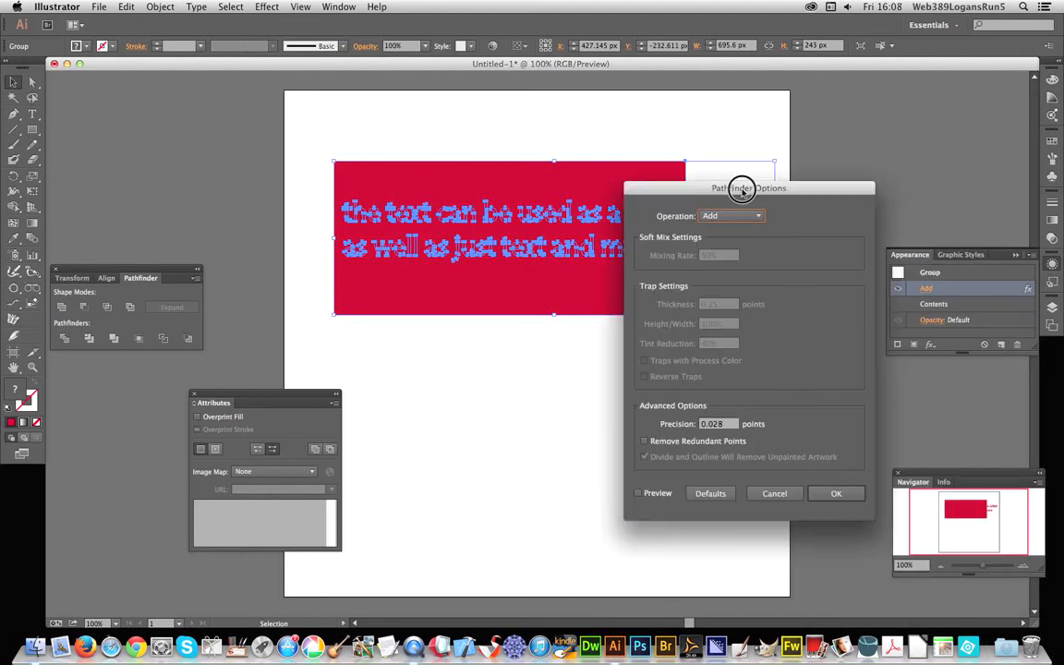
pyautogui.moveTo(748, 189); pyautogui.dragTo(532, 256)
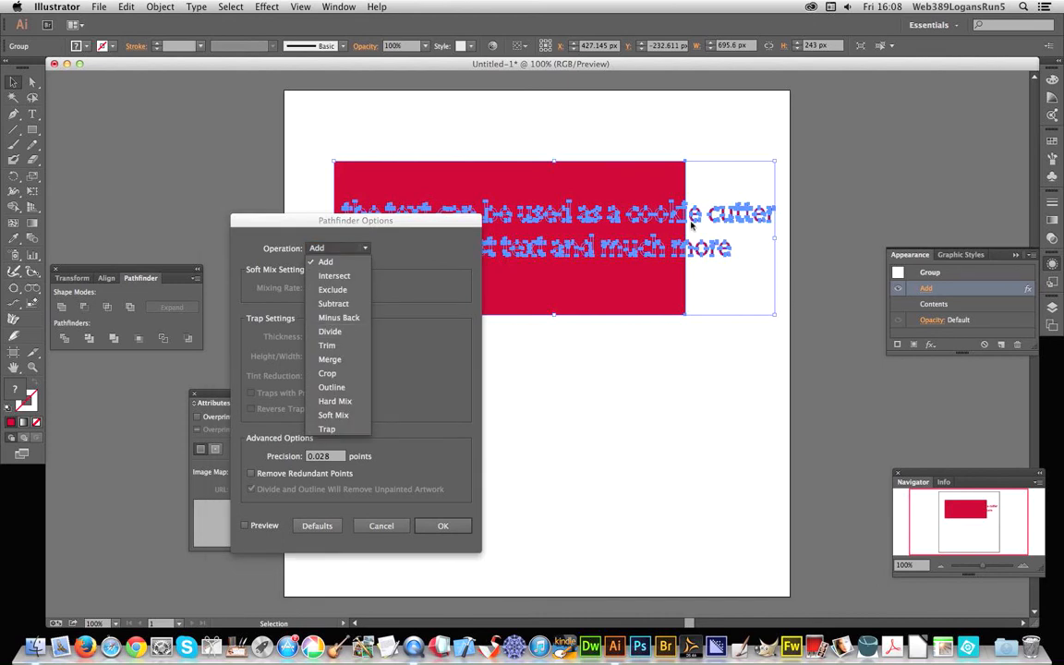
pyautogui.click(338, 318)
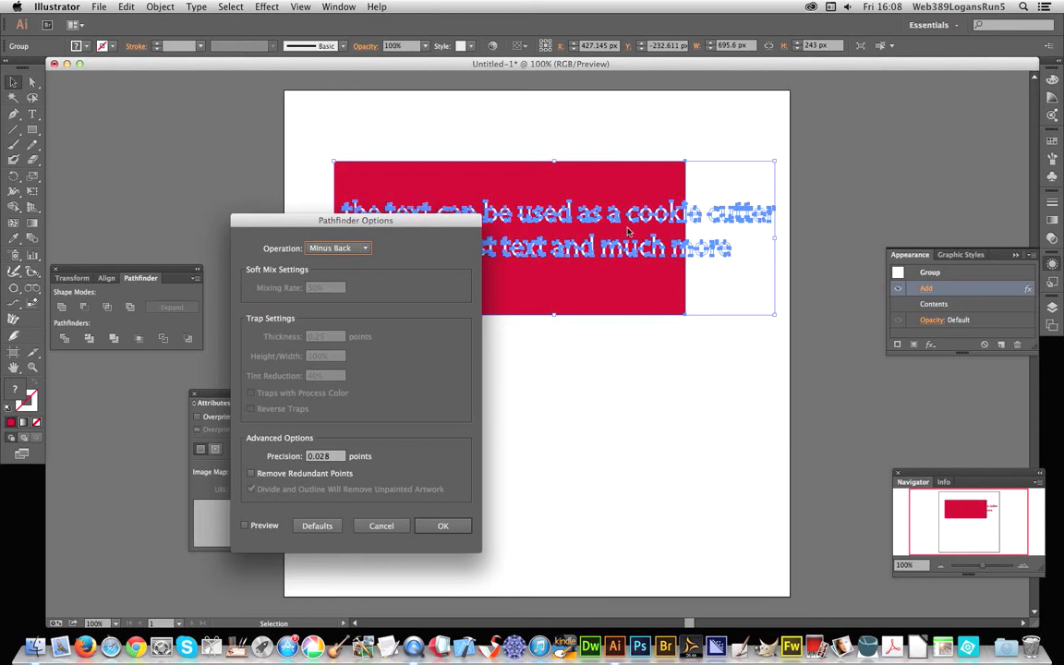
pyautogui.moveTo(680, 196)
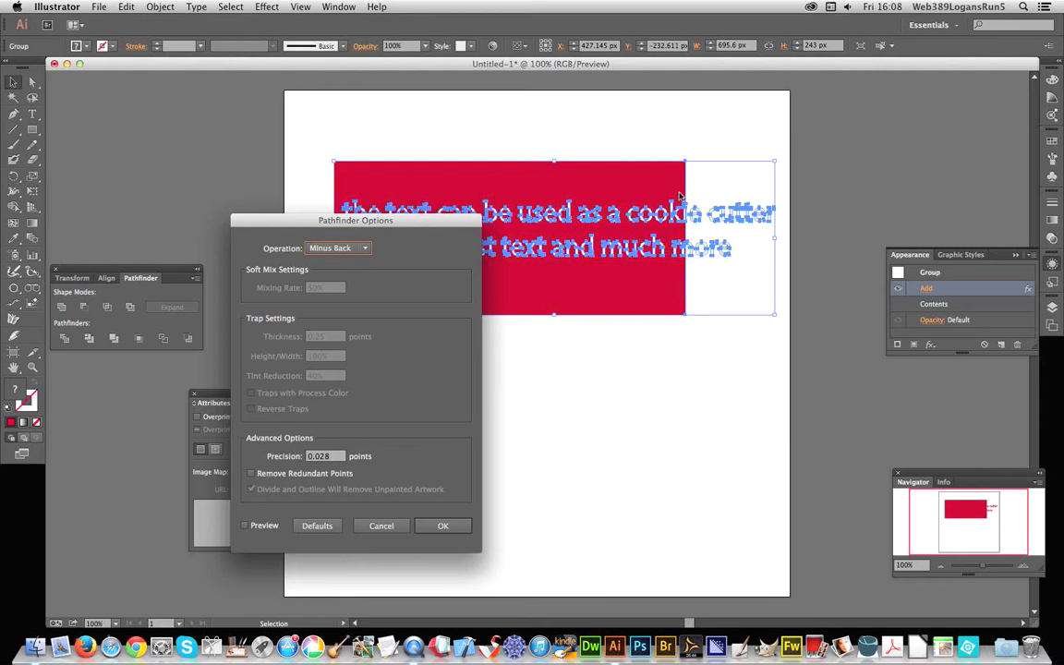
pyautogui.moveTo(465, 500)
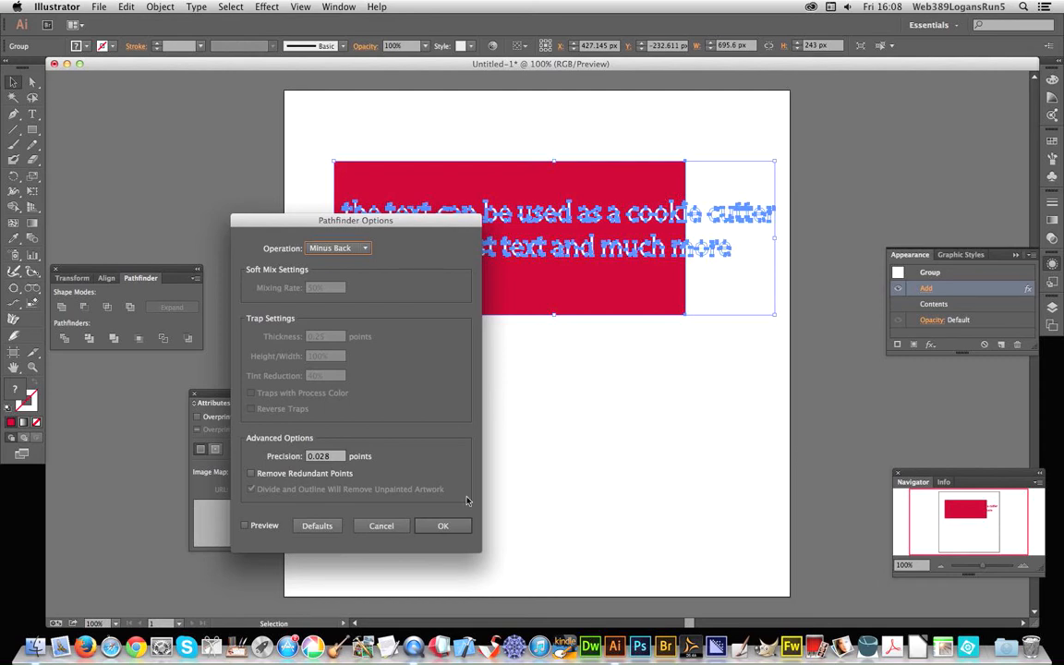
pyautogui.click(443, 524)
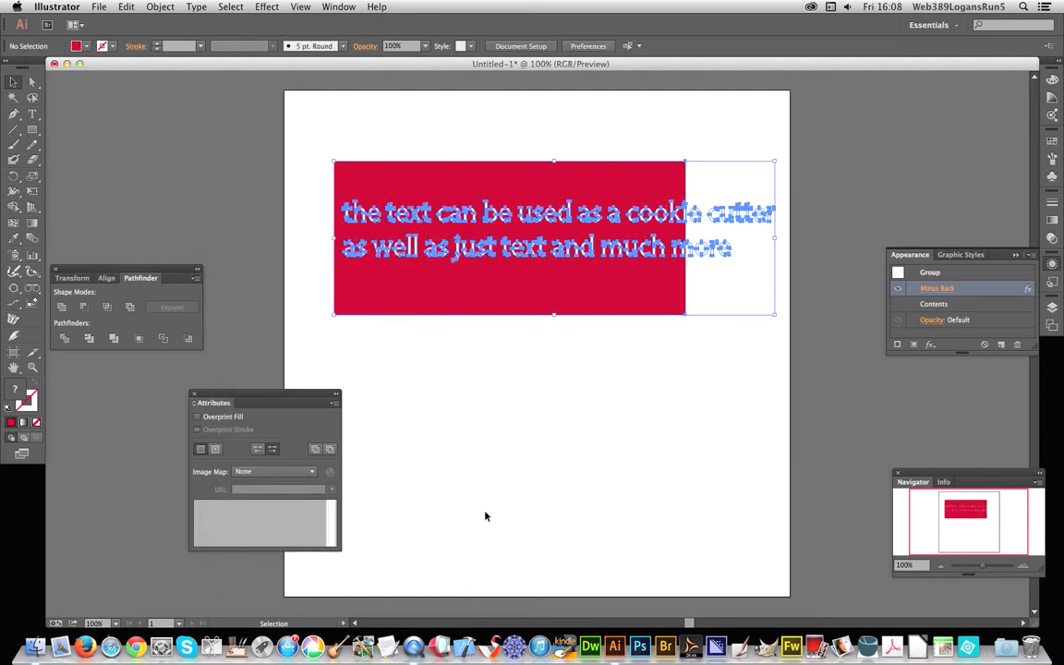